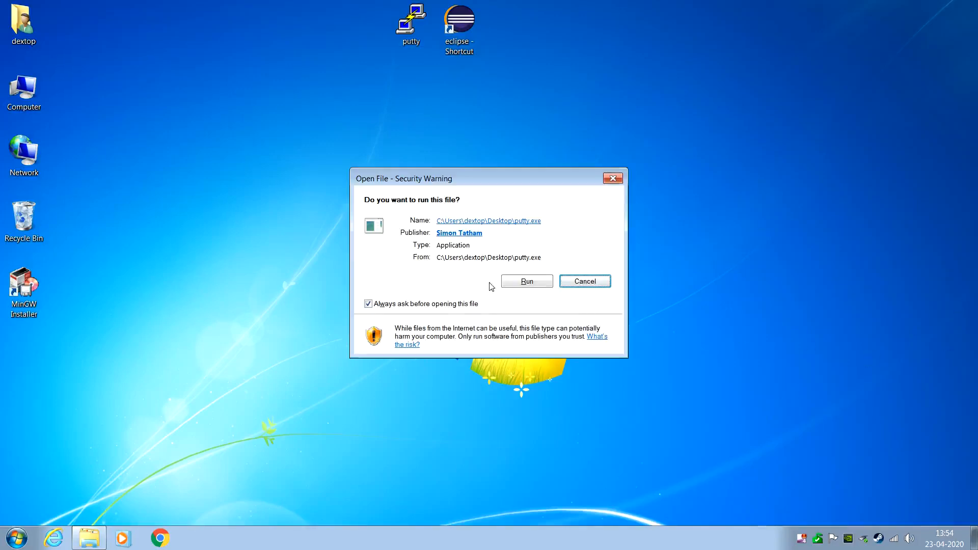
Open the saved 'bbb' PuTTY SSH session to 192.168.7.2 and list the home directory.
left_click(526, 281)
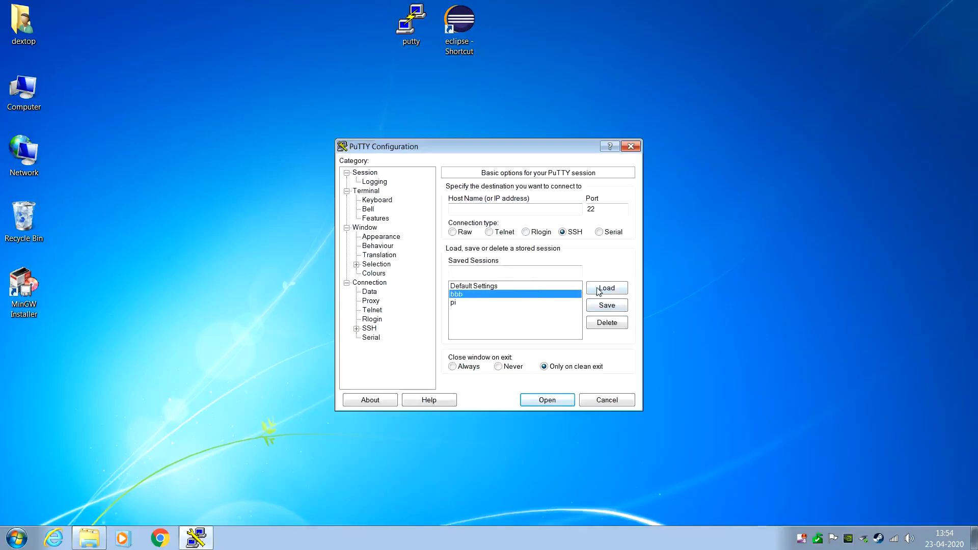
left_click(606, 288)
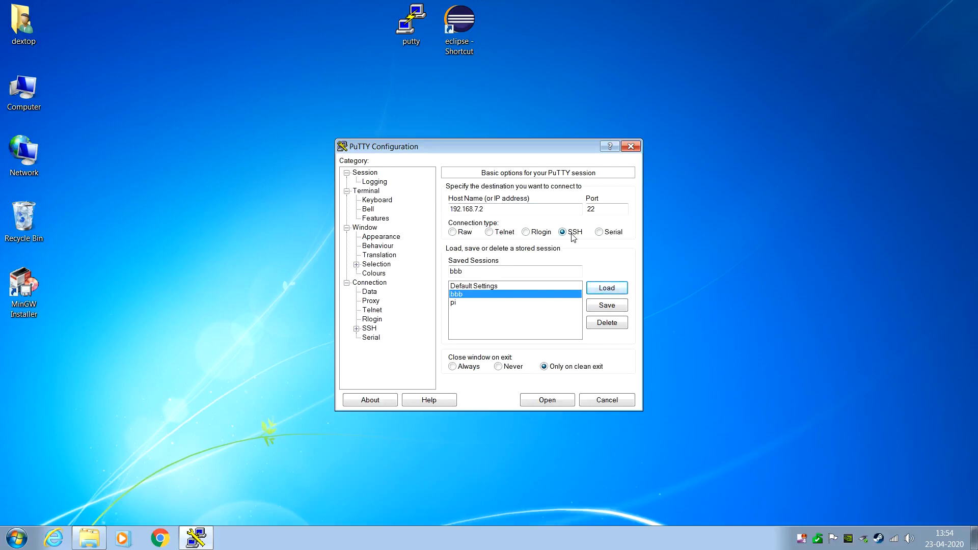
left_click(546, 400)
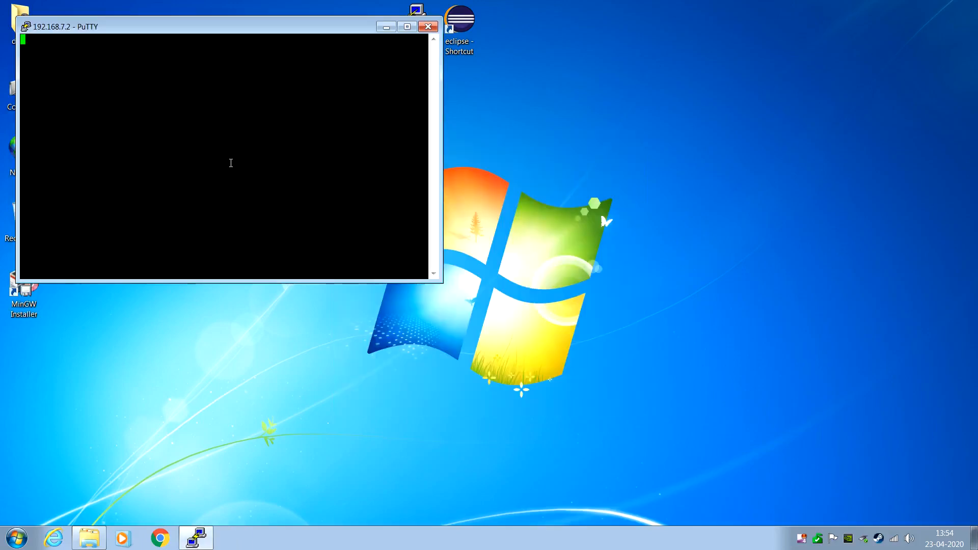
mouse_move(233, 158)
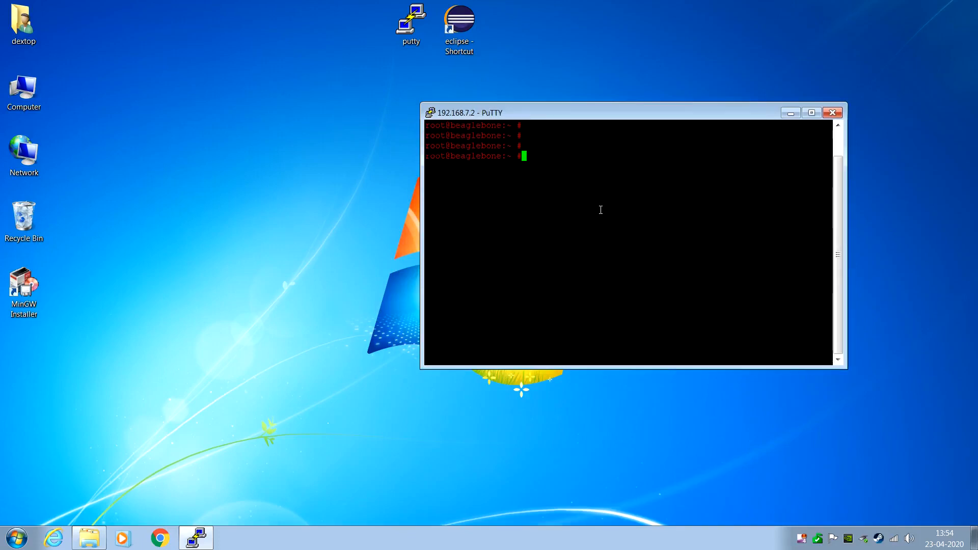
type("ls")
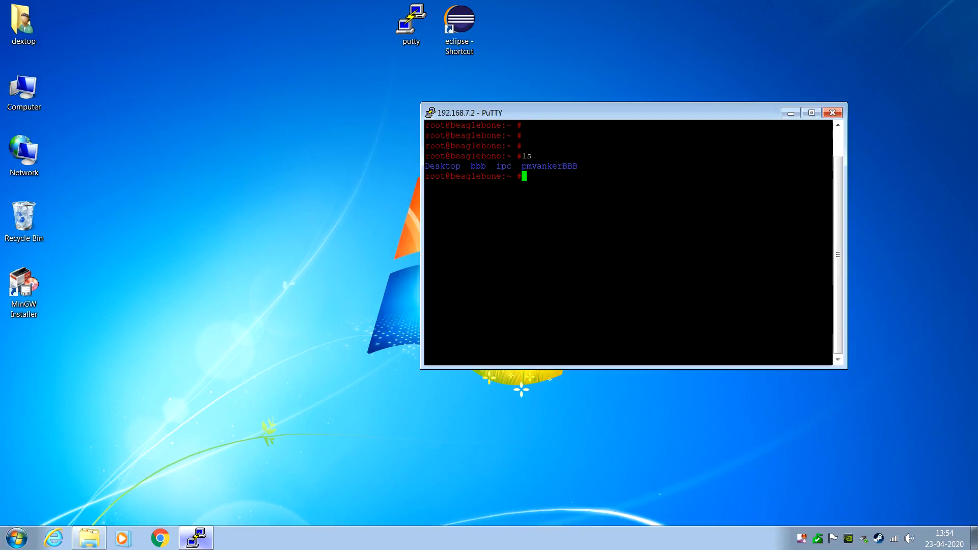
Launch Visual Studio 2019 and start a new project from the C++/Linux templates.
left_click(15, 537)
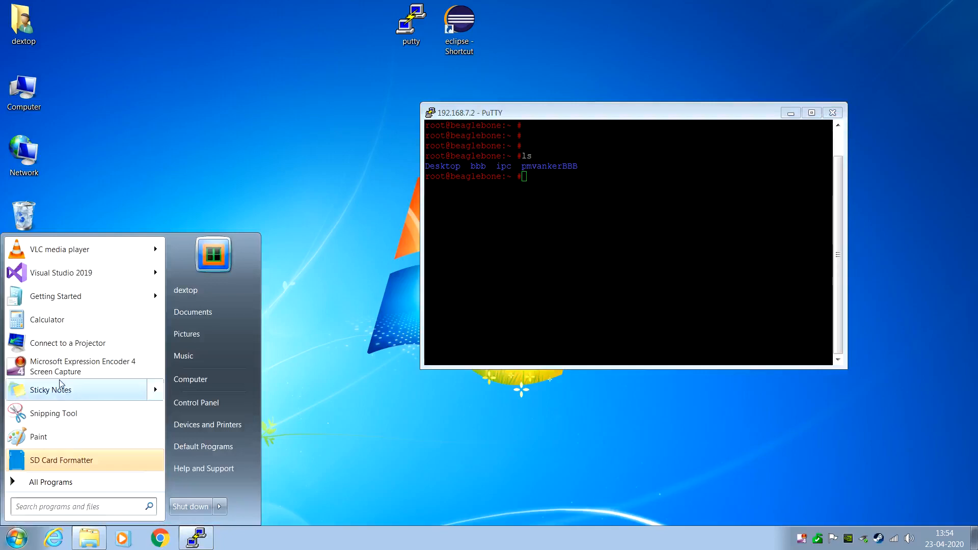
left_click(61, 273)
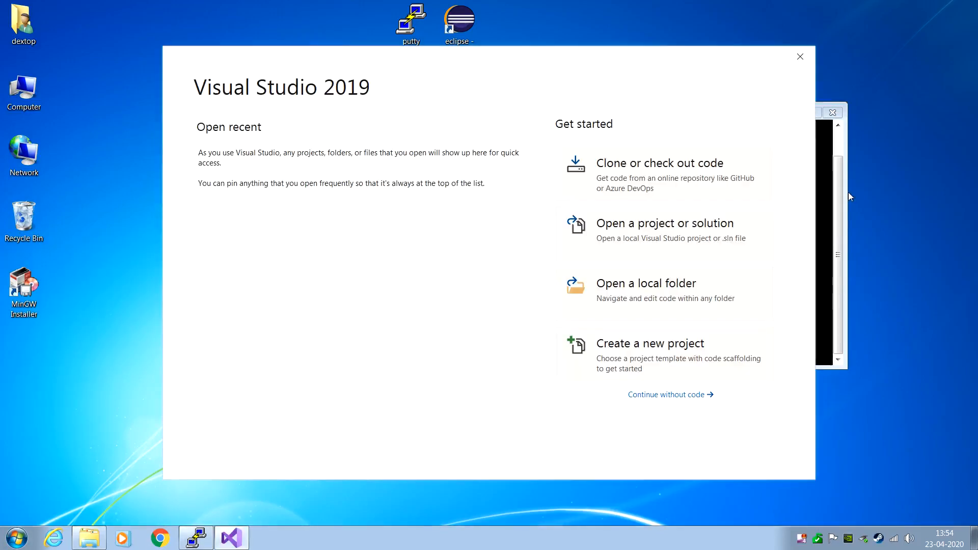
mouse_move(673, 363)
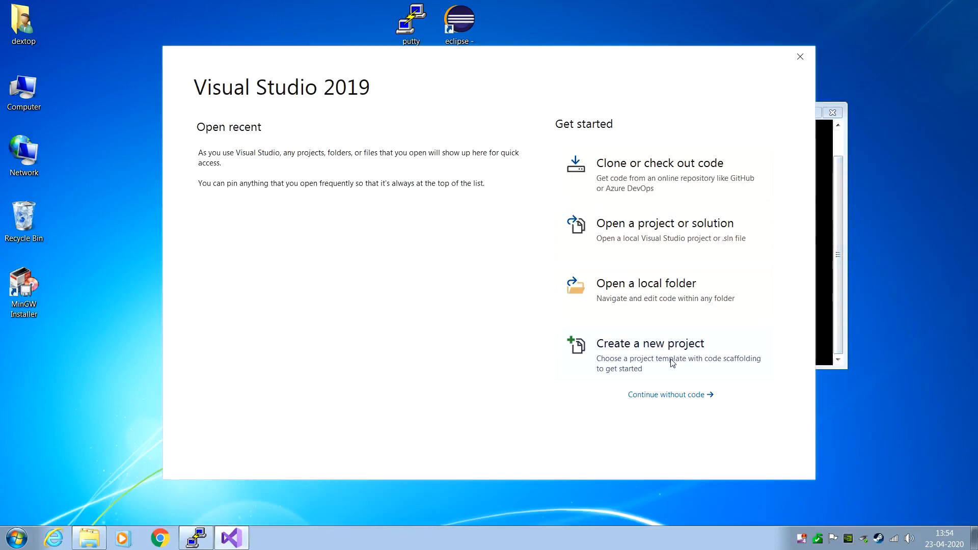
left_click(650, 343)
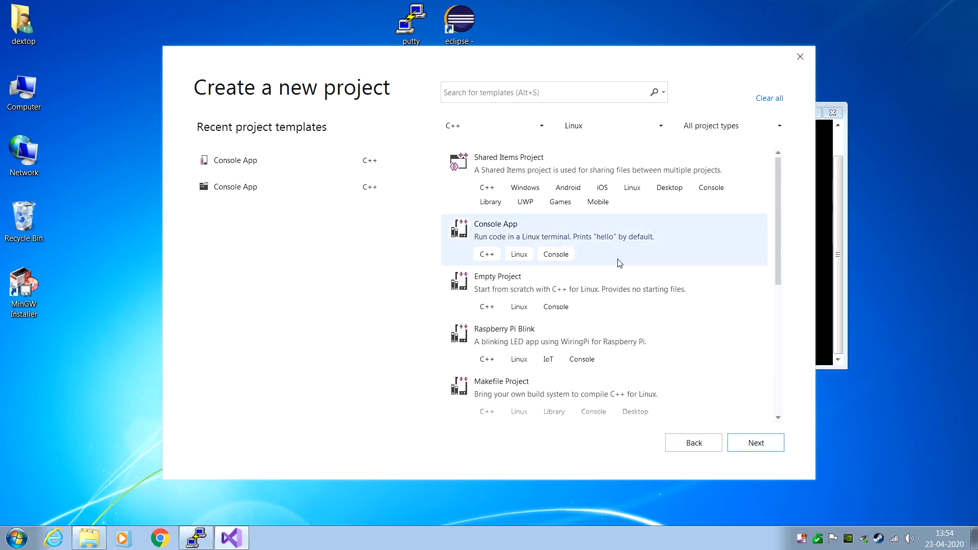
Create a Console App (Linux) project named BeagleBoneCross.
left_click(755, 442)
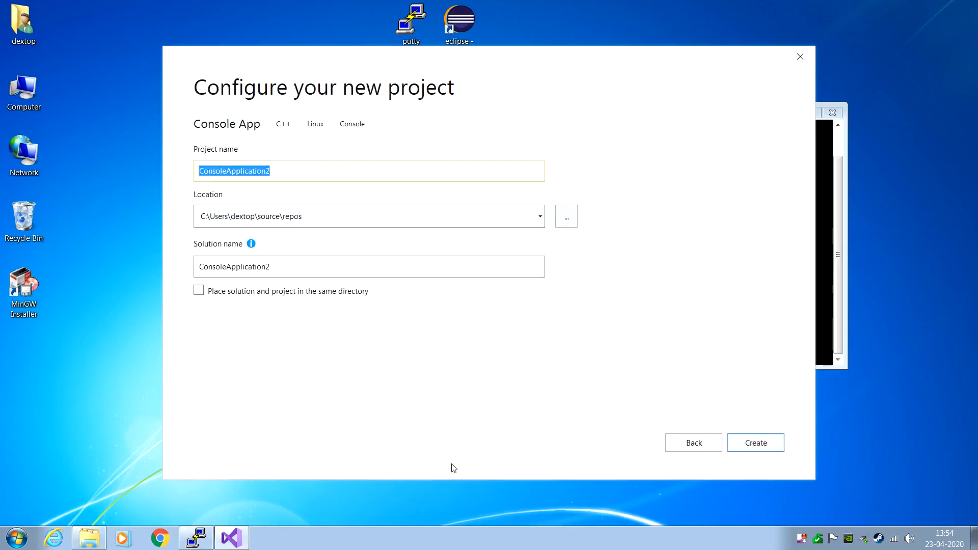
type("Be")
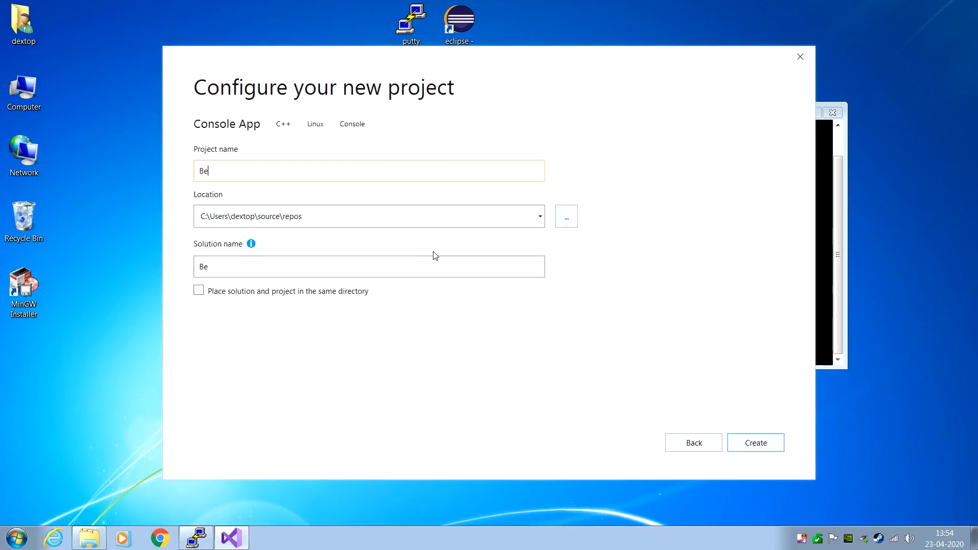
type("agleBoneC")
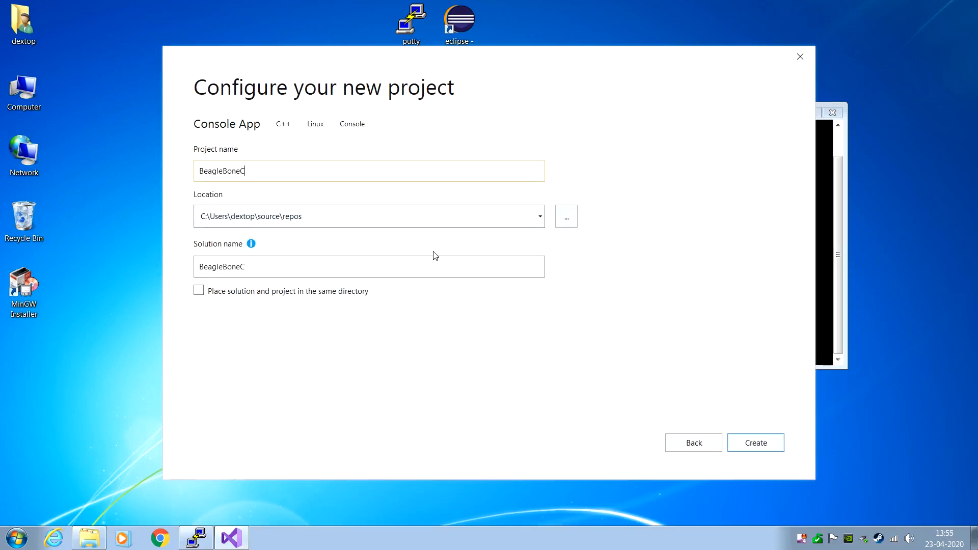
type("ross")
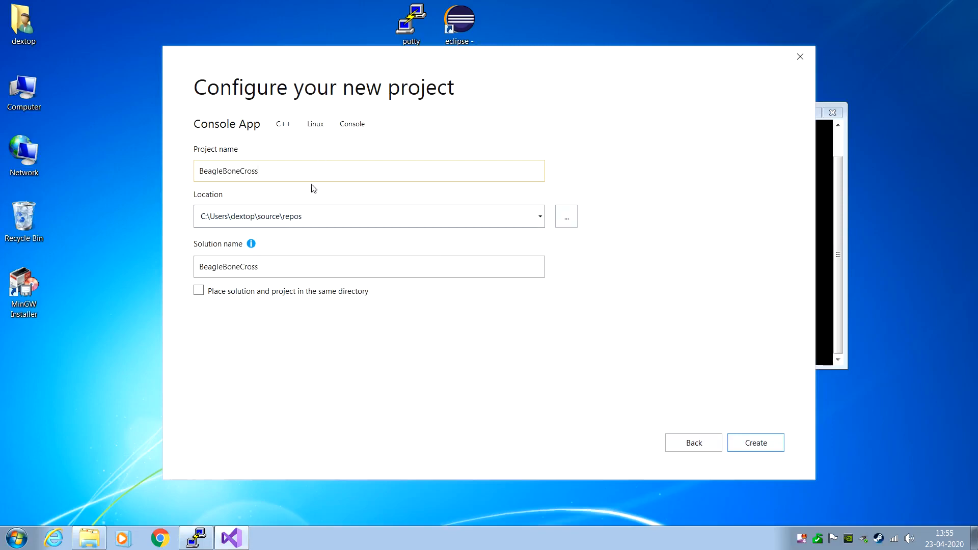
mouse_move(756, 442)
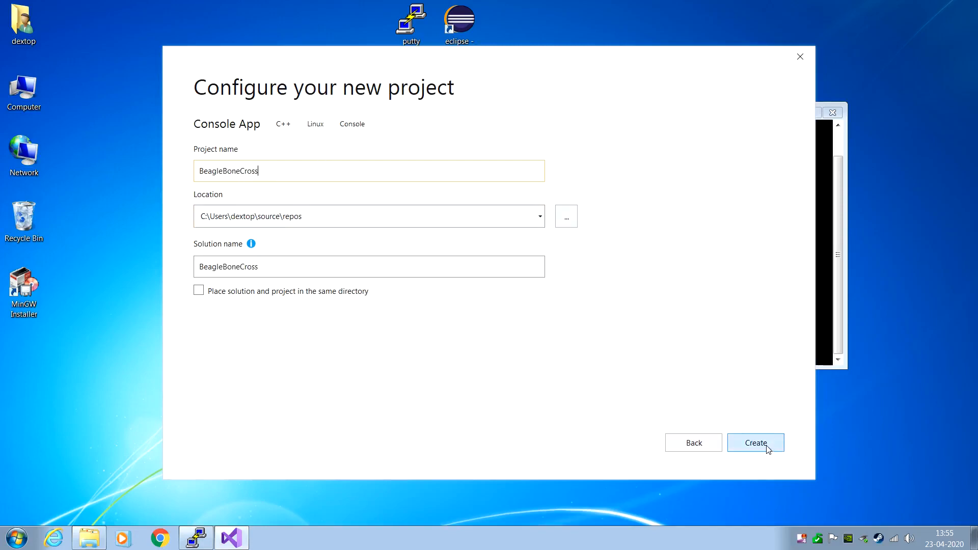
left_click(756, 442)
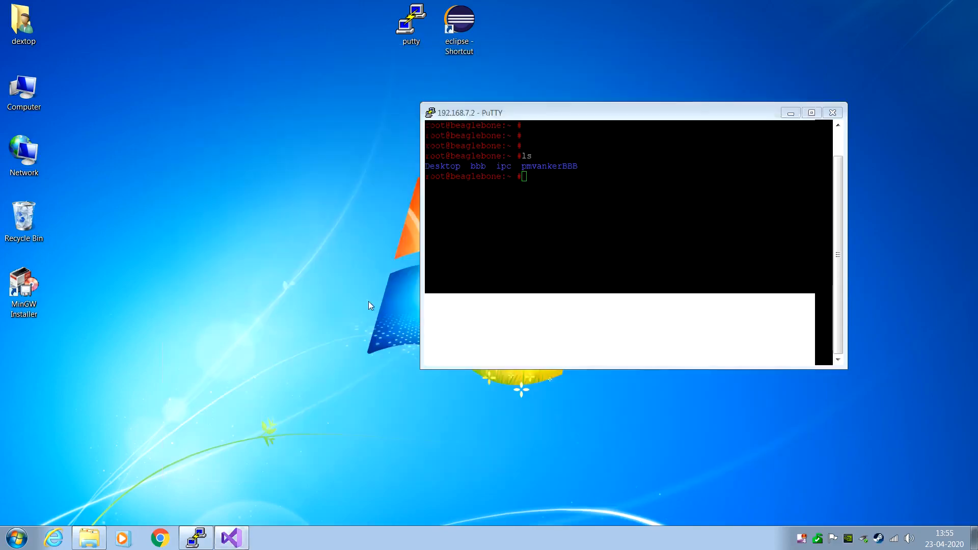
Close the Getting Started tab and dismiss the 'Projects loaded' notification to show main.cpp.
left_click(230, 537)
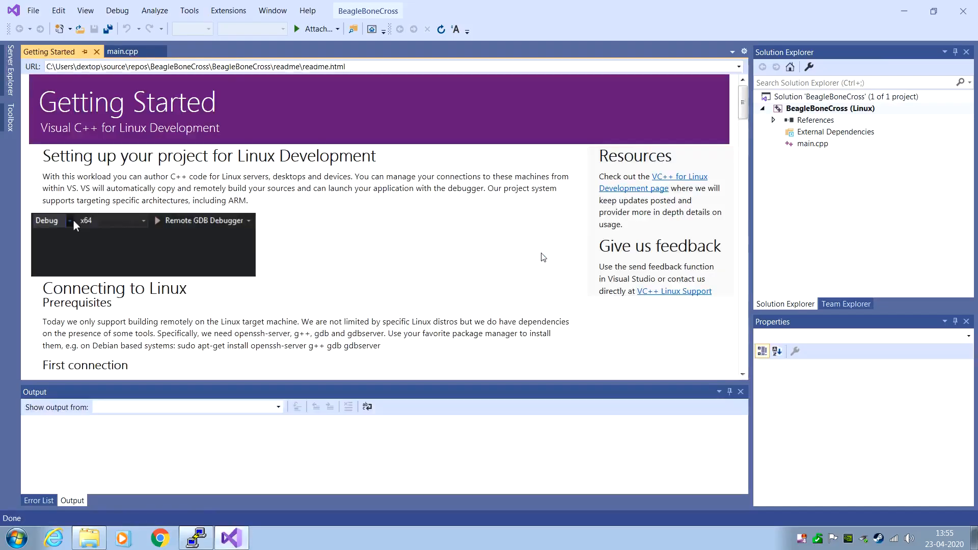
left_click(143, 220)
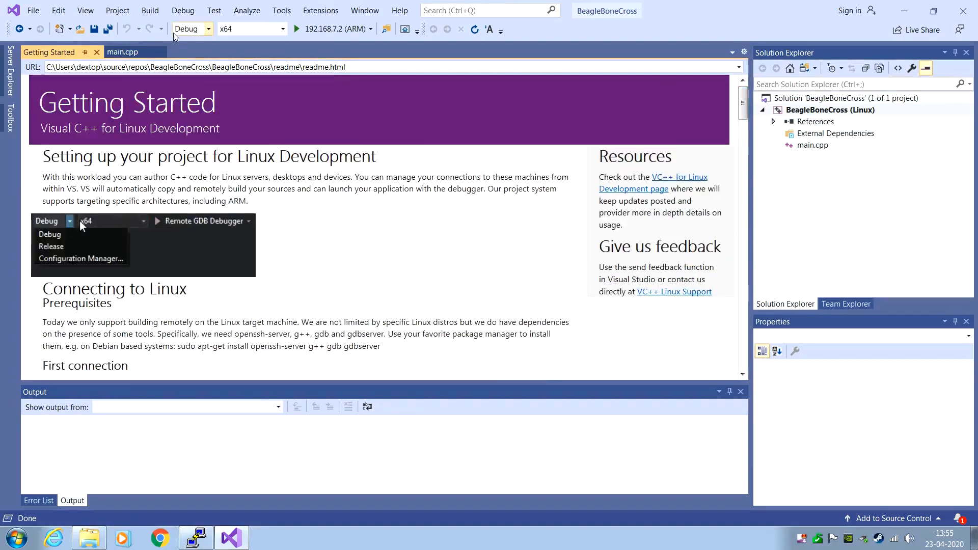
left_click(123, 52)
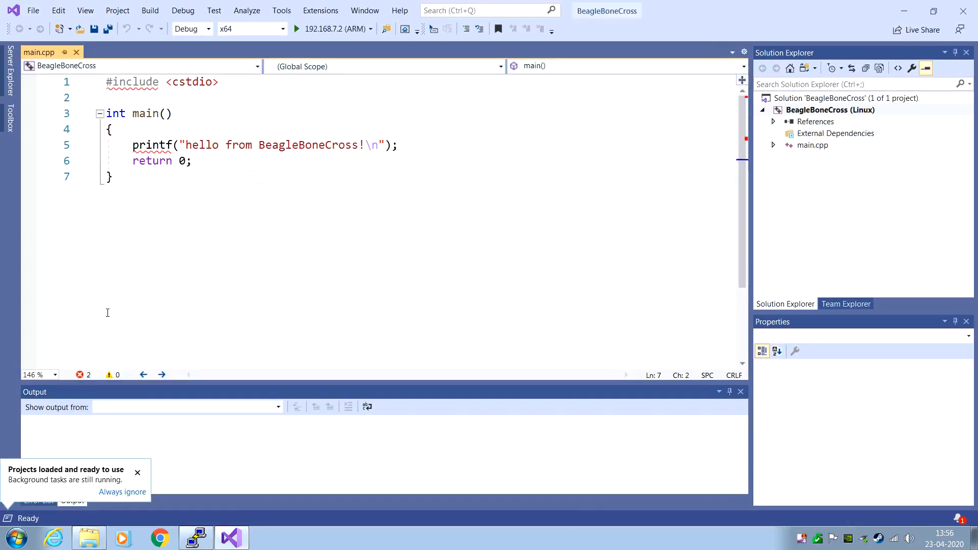
mouse_move(114, 502)
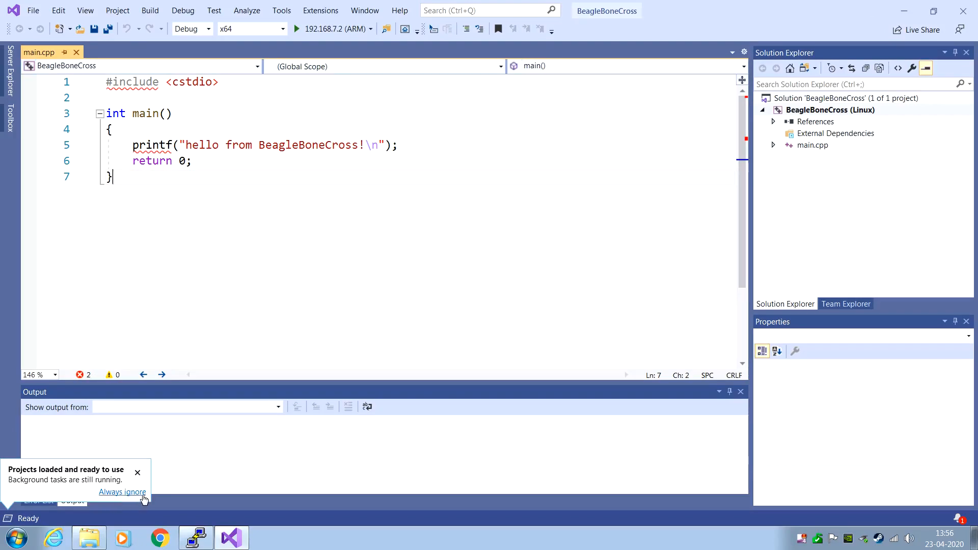
mouse_move(137, 473)
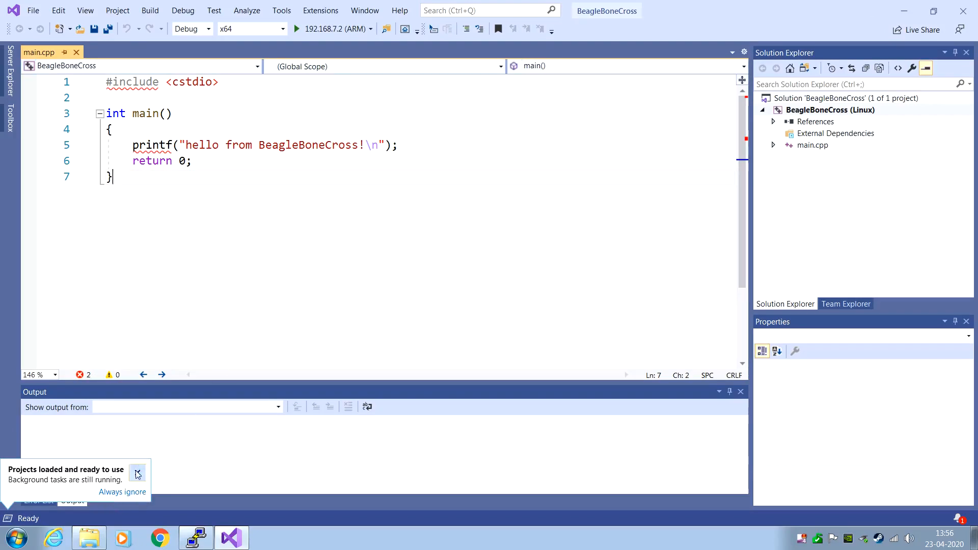
left_click(137, 473)
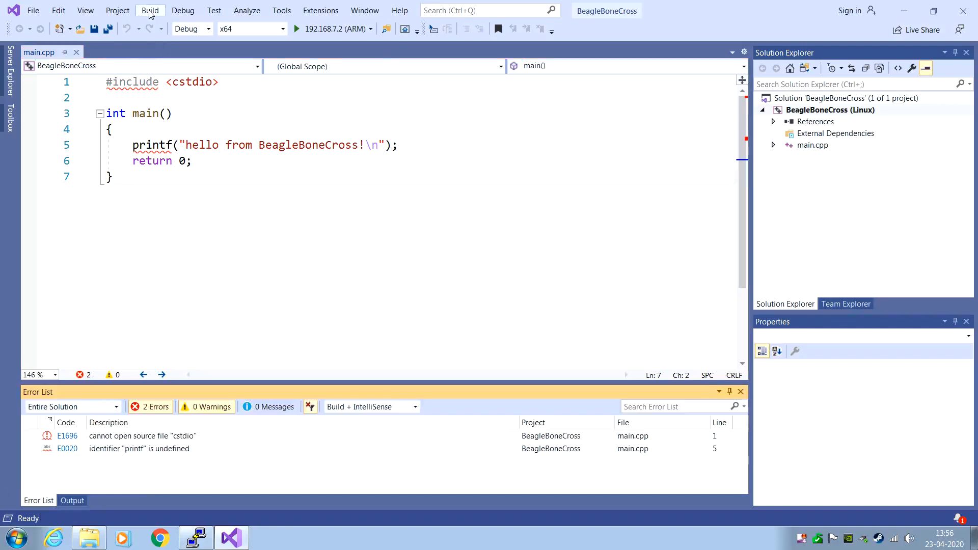
Build the BeagleBoneCross solution in the Debug x64 configuration.
left_click(149, 10)
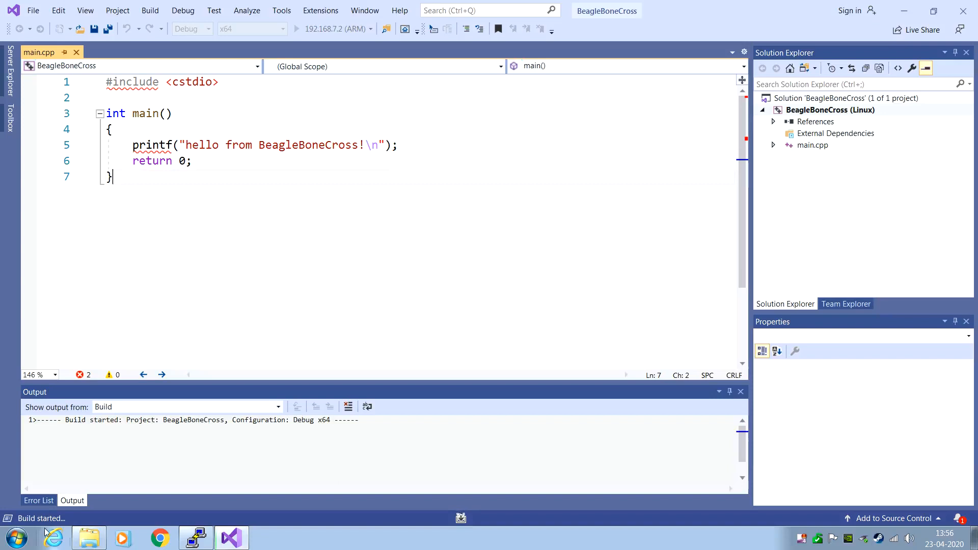
mouse_move(297, 136)
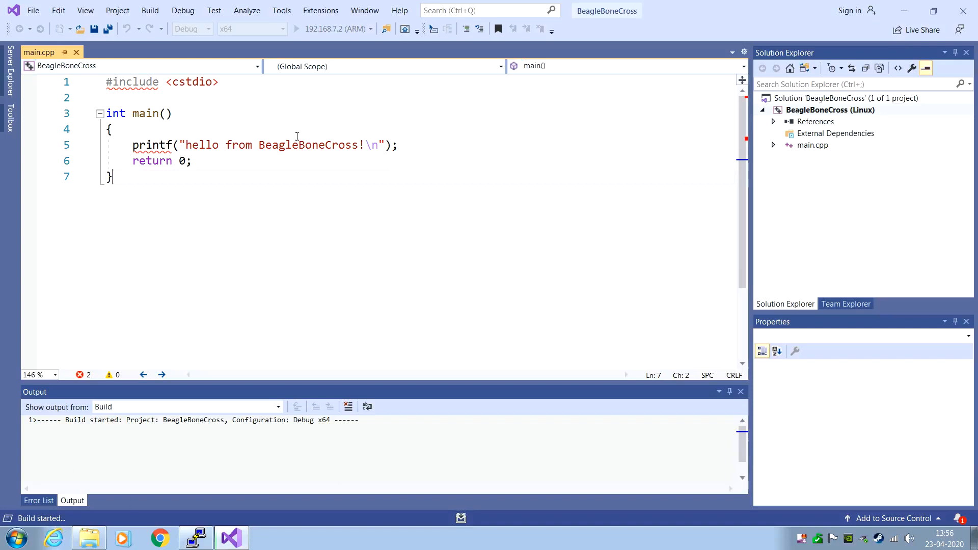
mouse_move(324, 29)
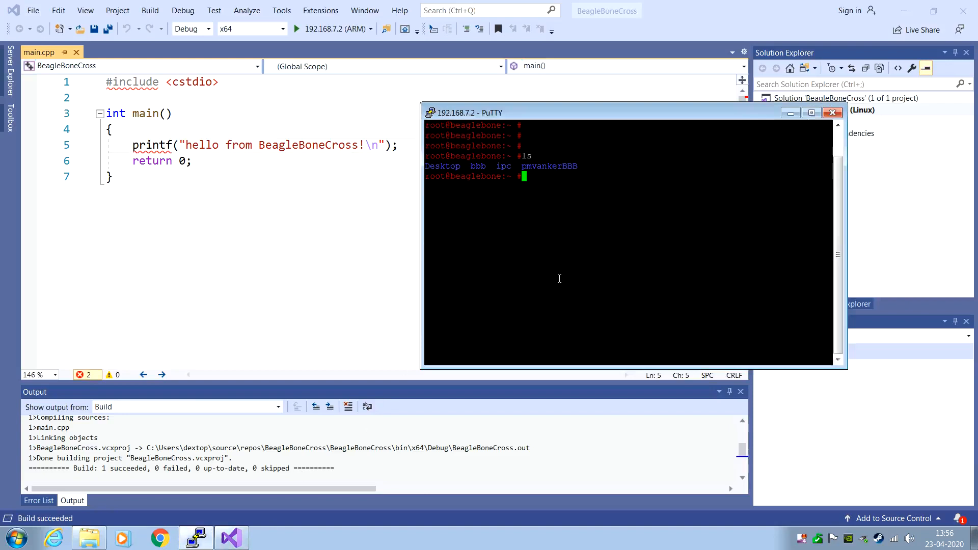
Navigate to projects/BeagleBoneCross/bin/x64/Debug on the board and list BeagleBoneCross.out.
type("ls")
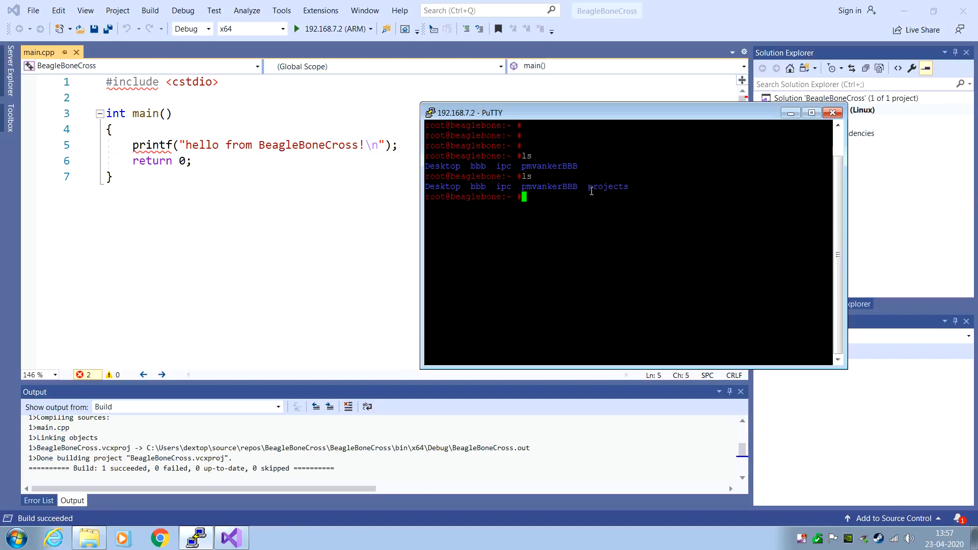
double_click(607, 187)
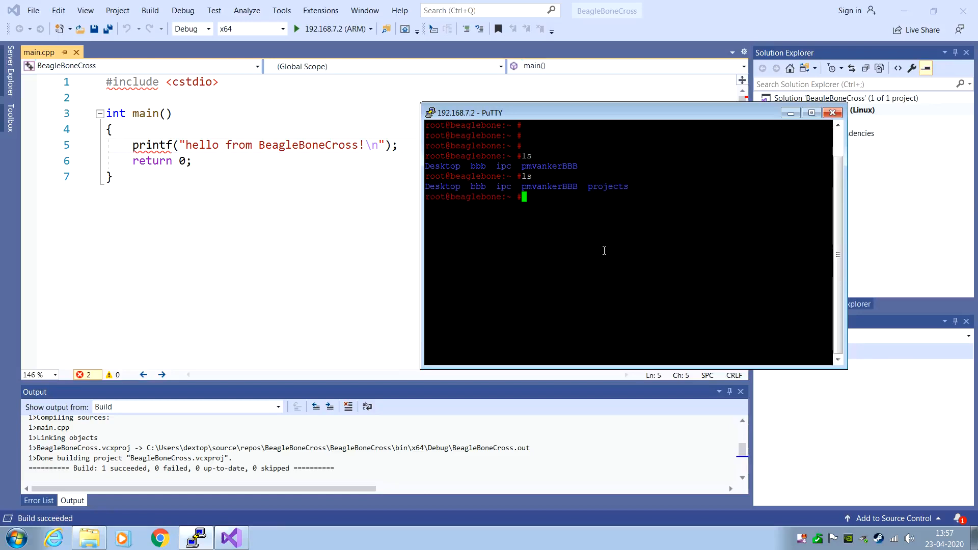
type("cd projects/")
type("ls")
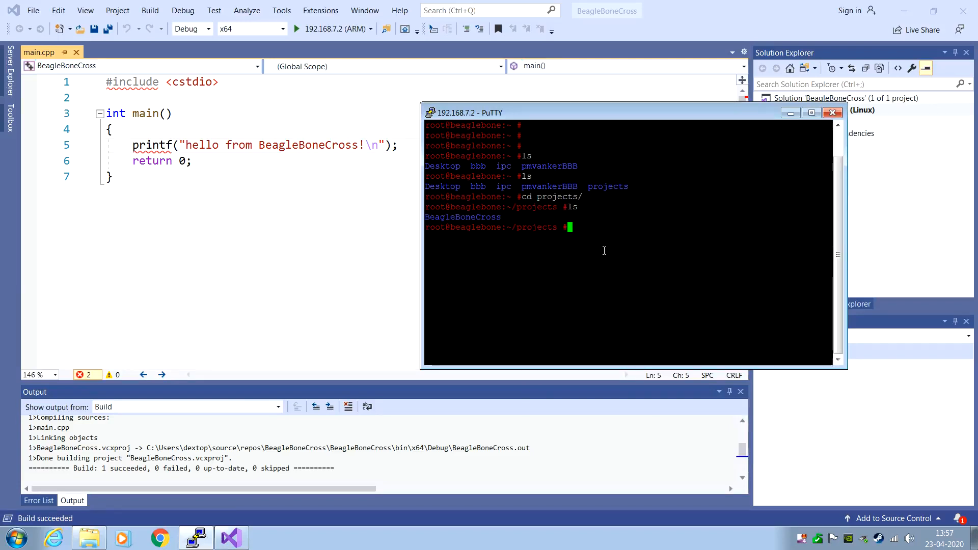
type("cd BeagleBoneCross/")
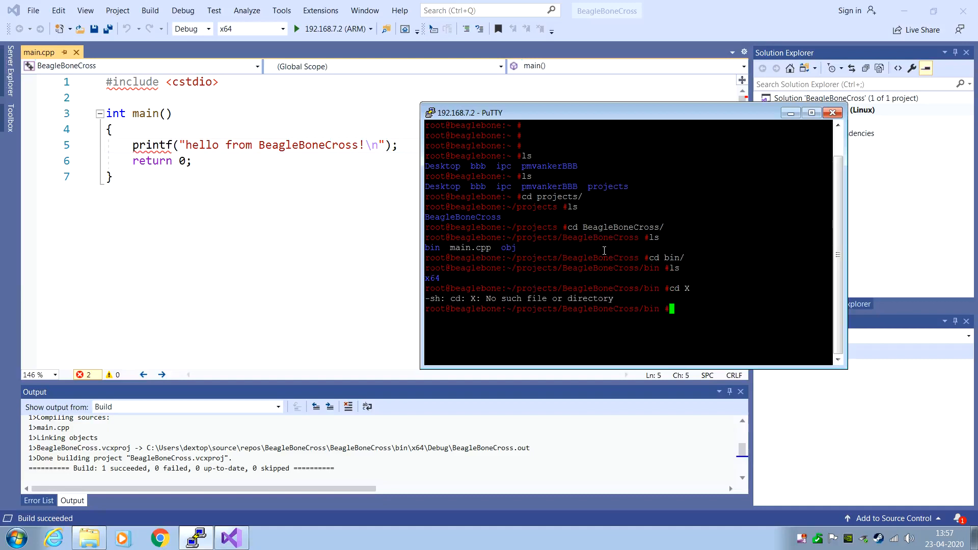
type("cd x64/")
type("ls")
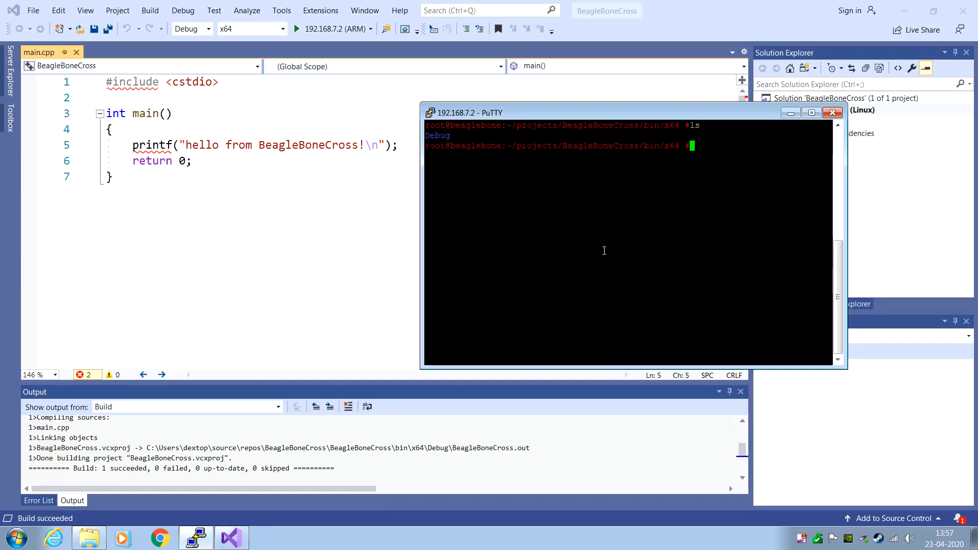
type("cd D")
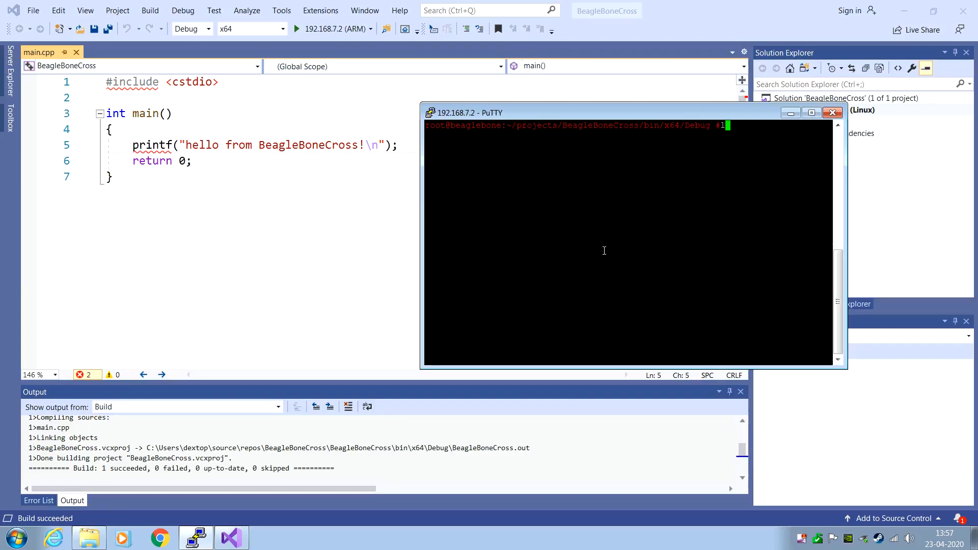
key("Return")
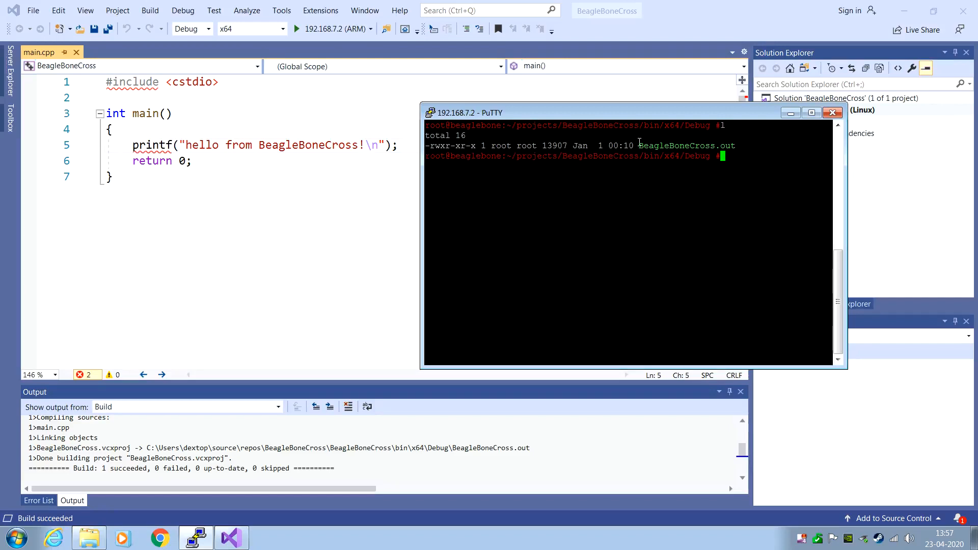
mouse_move(721, 184)
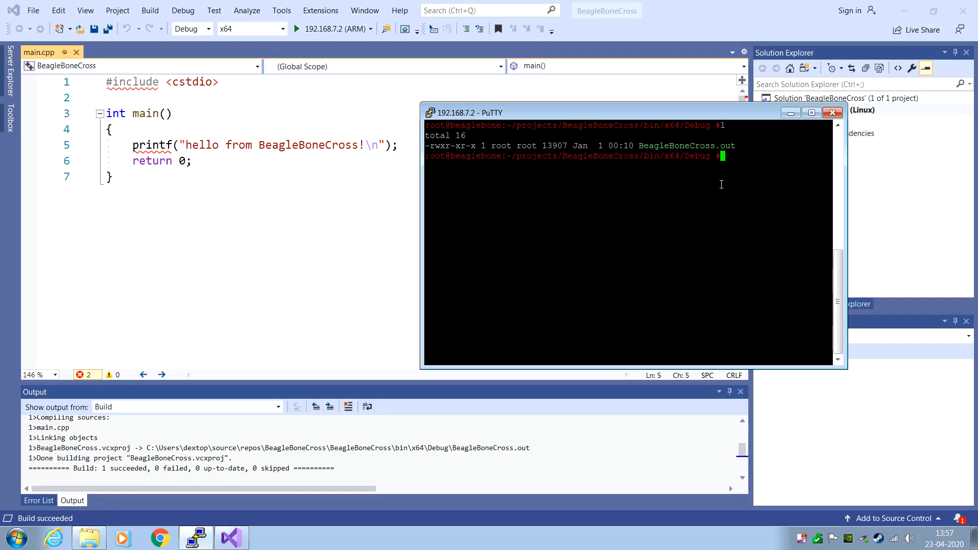
type("./BeagleBoneCross.out")
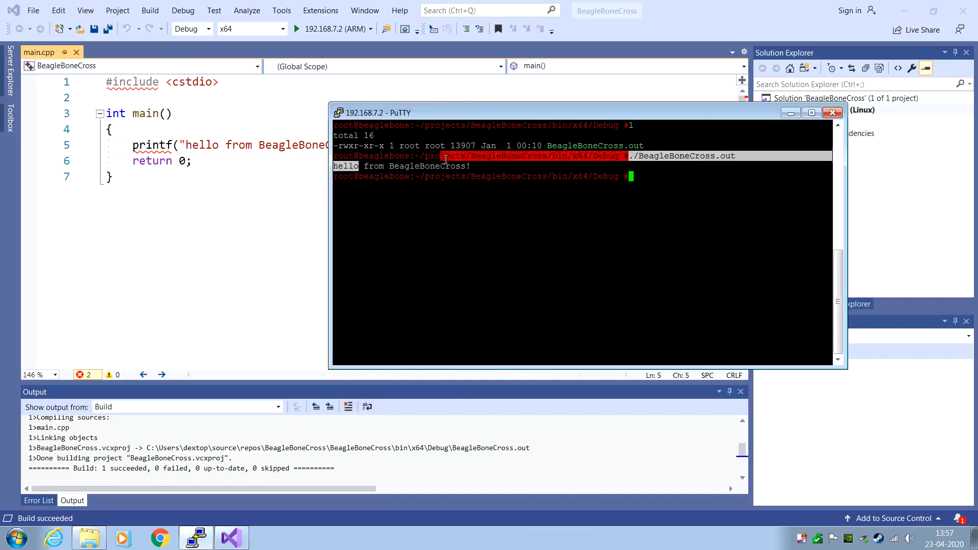
Run BeagleBoneCross.out and confirm with file that it is a 32-bit ARM executable.
left_click(658, 186)
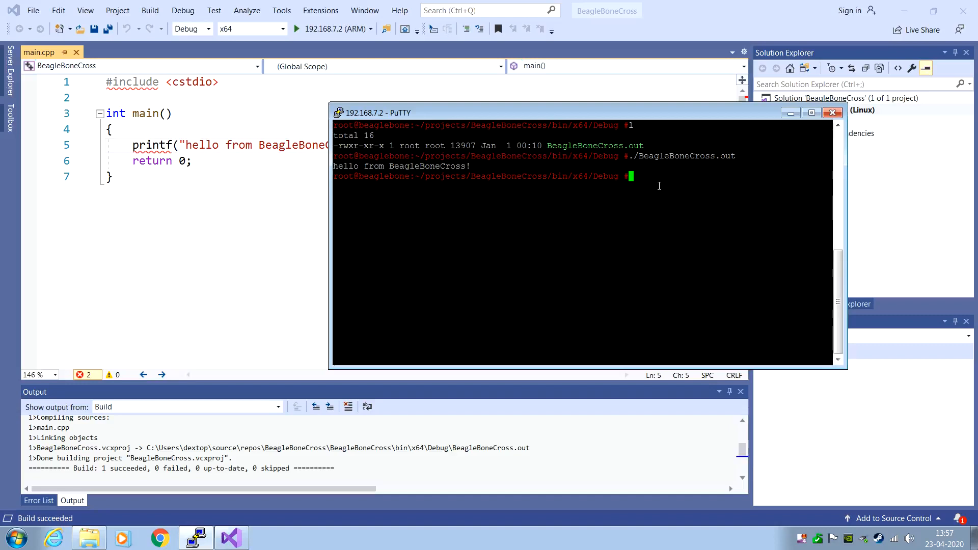
type("file BeagleBoneCross.out")
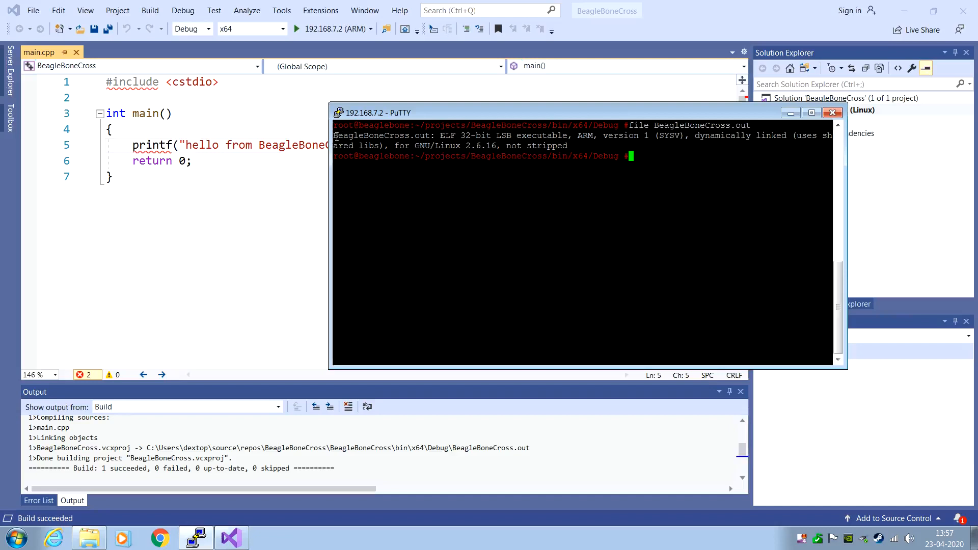
mouse_move(446, 136)
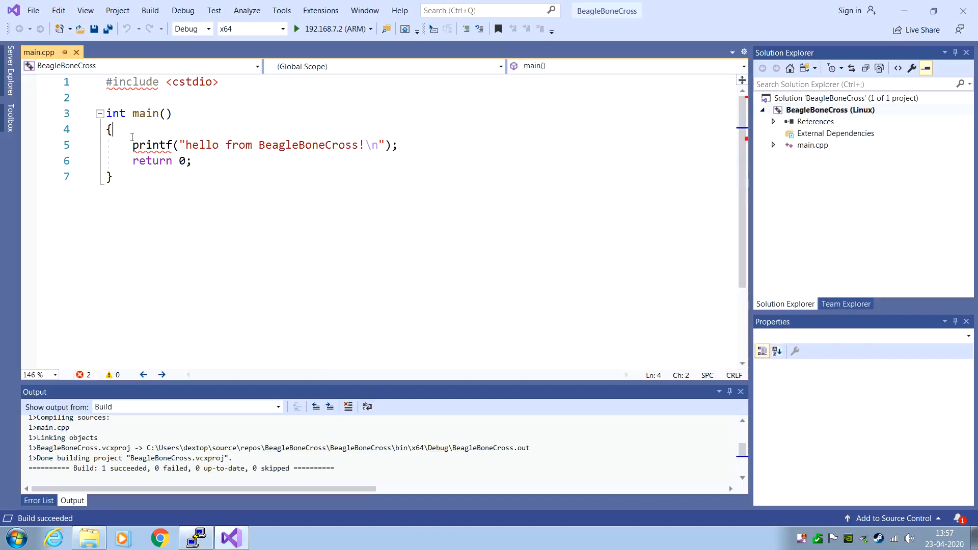
Wrap the hello printf in a for (i=0; i<5; i++) loop.
key("Enter")
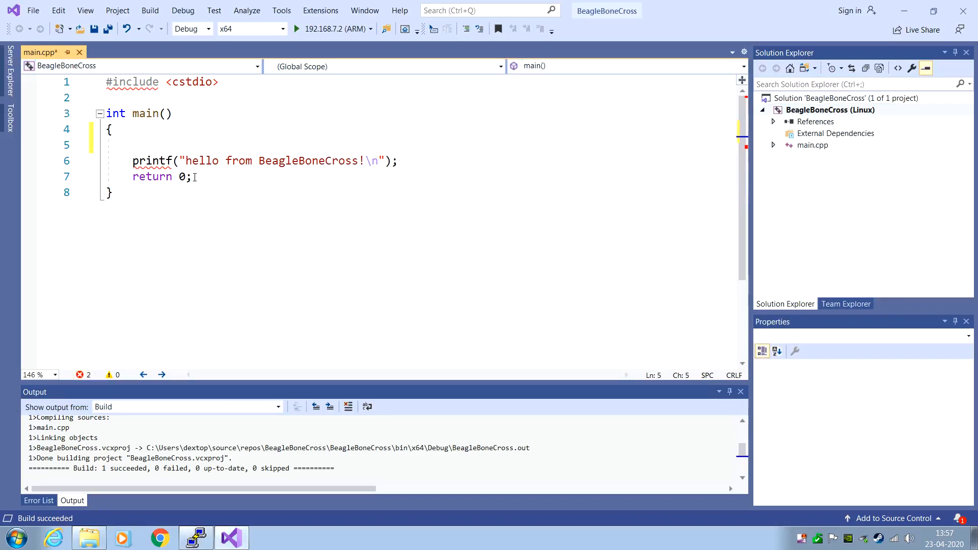
type("for(i")
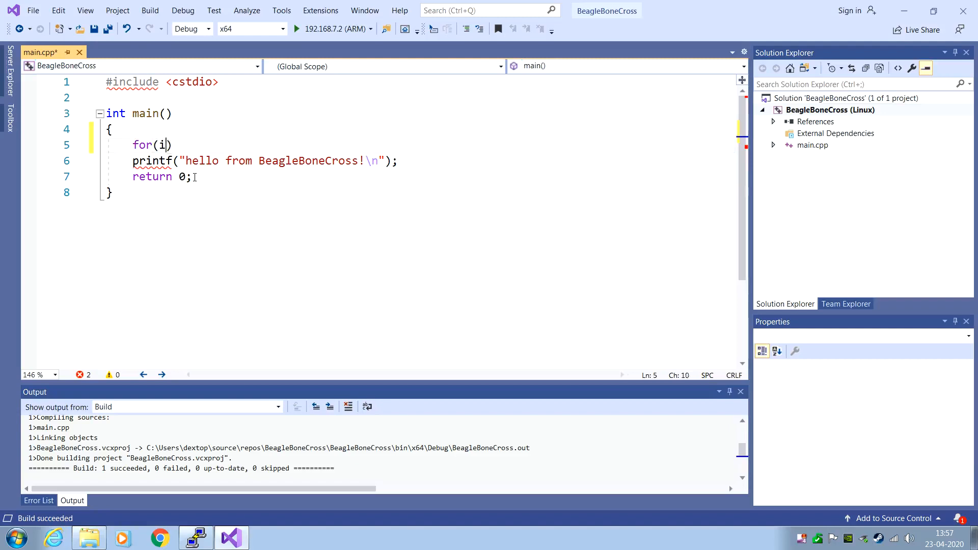
type("nt")
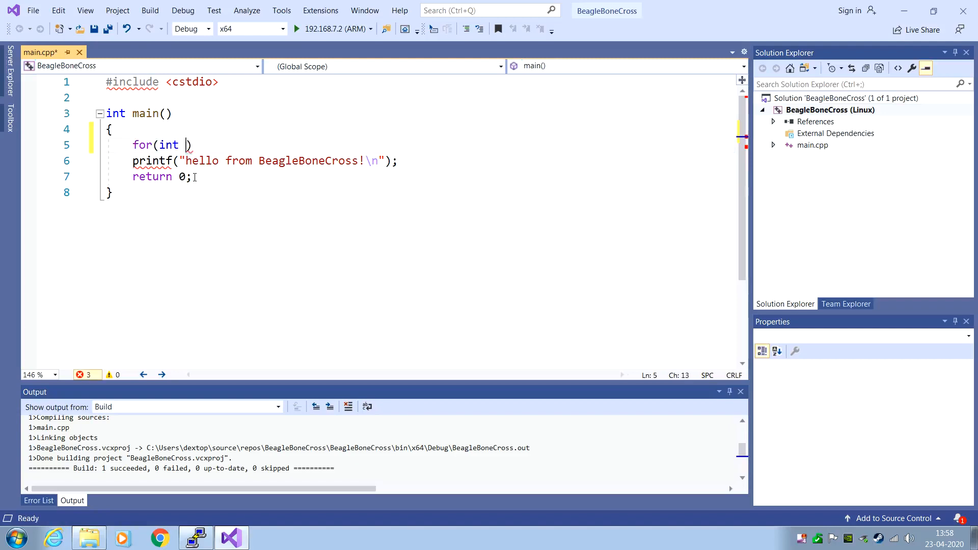
key("BackSpace")
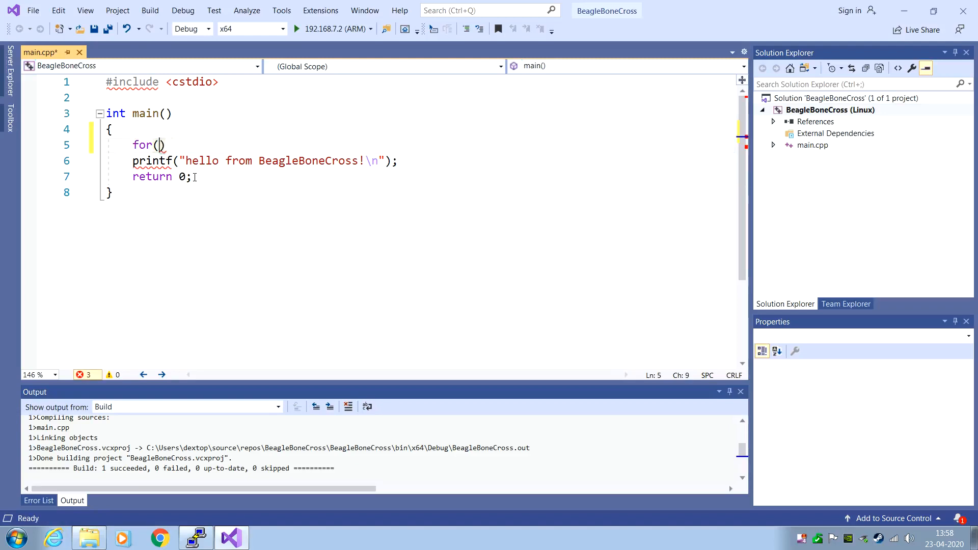
type("i=0")
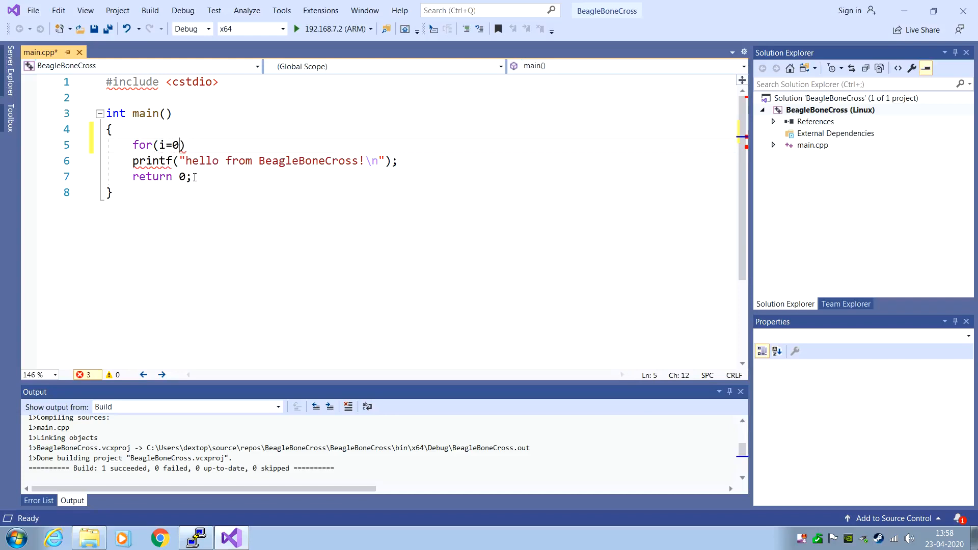
type(";i")
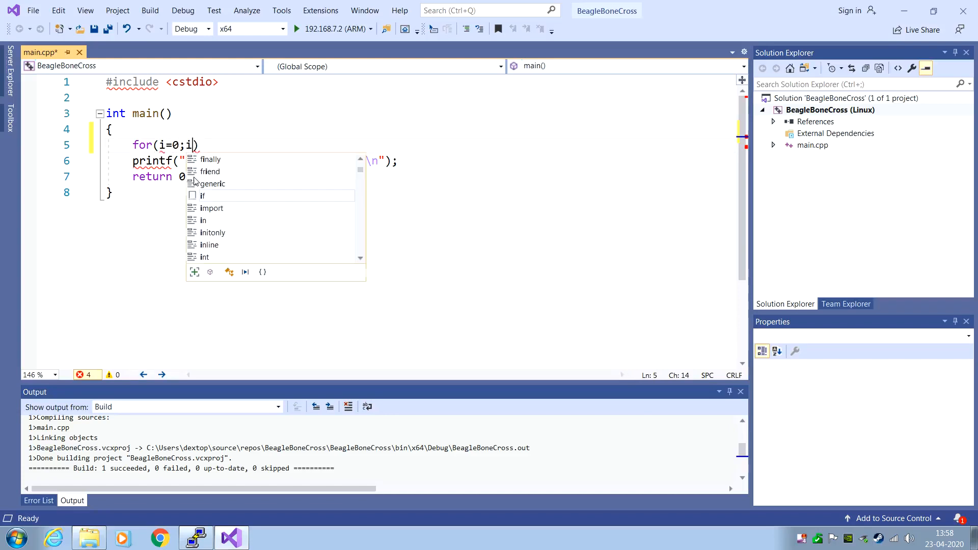
type("<5")
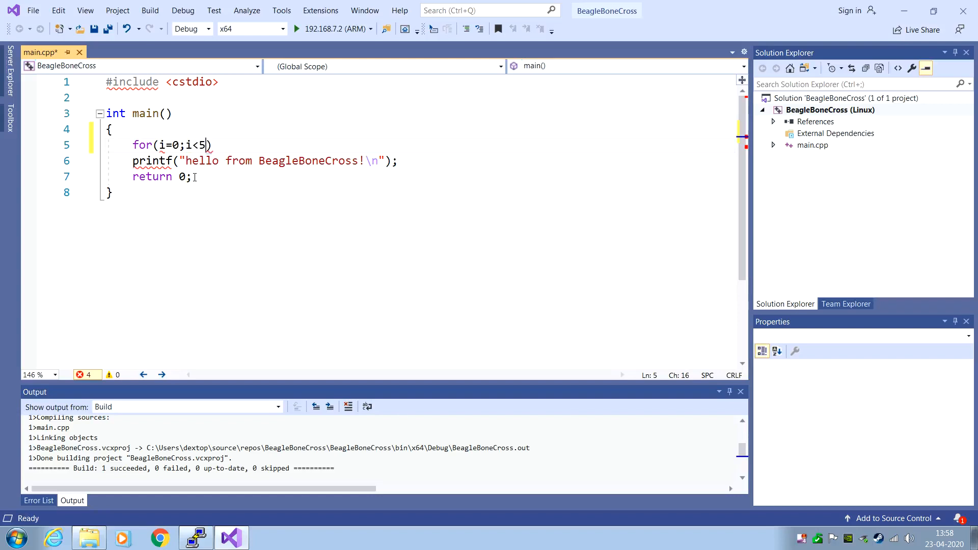
type(";i++")
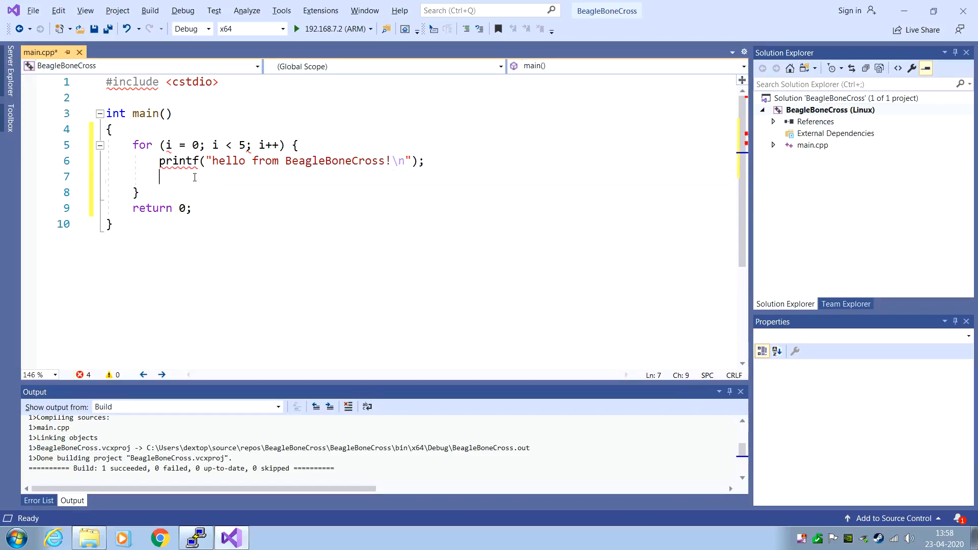
Declare int i above the loop and save main.cpp.
key("Backspace")
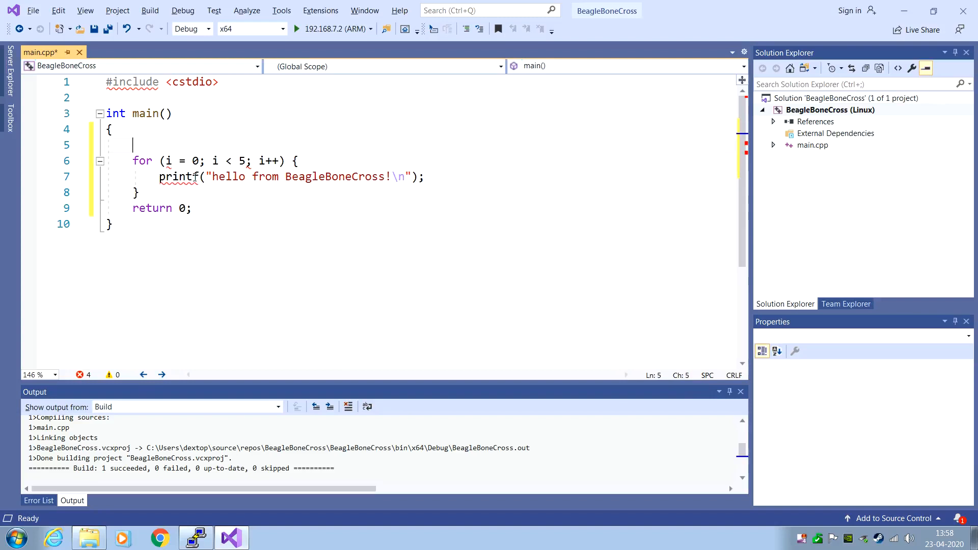
type("int")
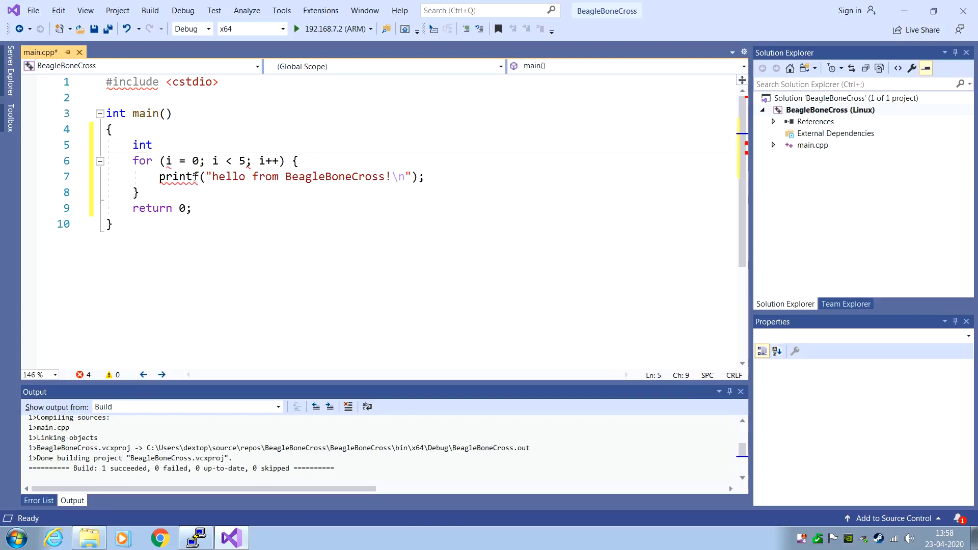
type("i;")
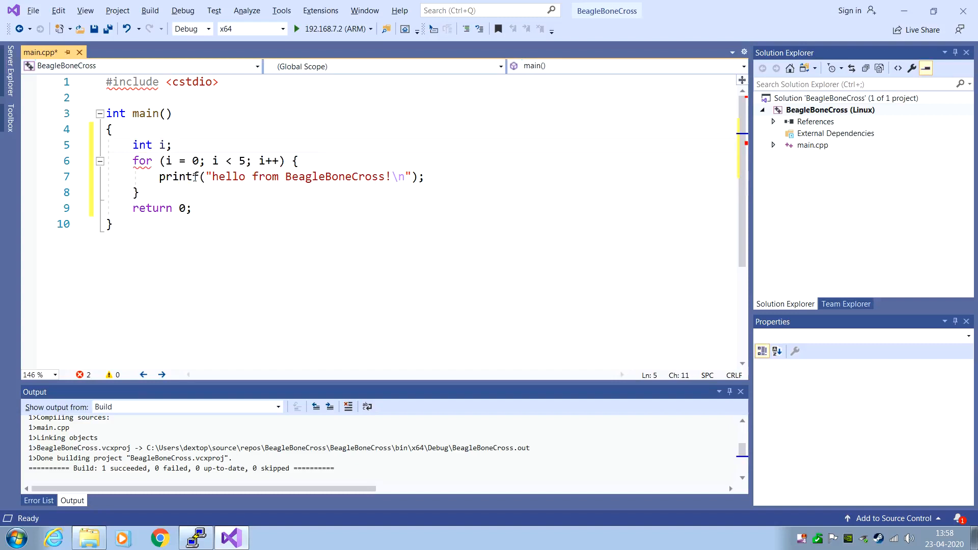
left_click(111, 224)
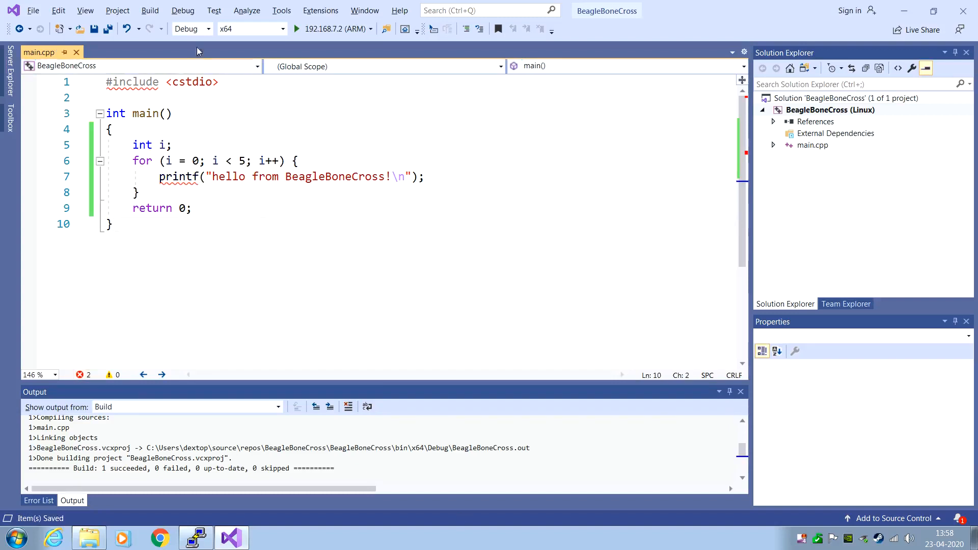
Rebuild the BeagleBoneCross solution from the Build menu.
left_click(150, 11)
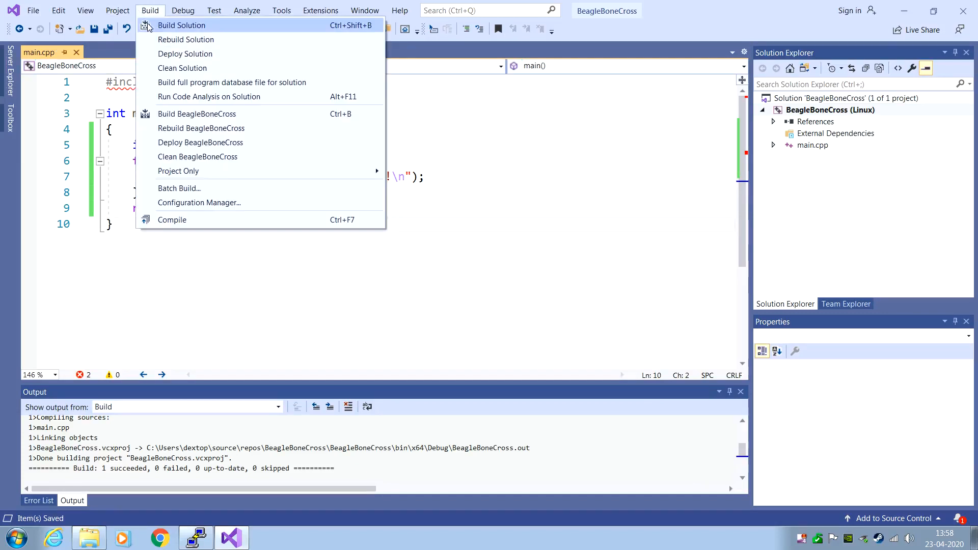
left_click(186, 39)
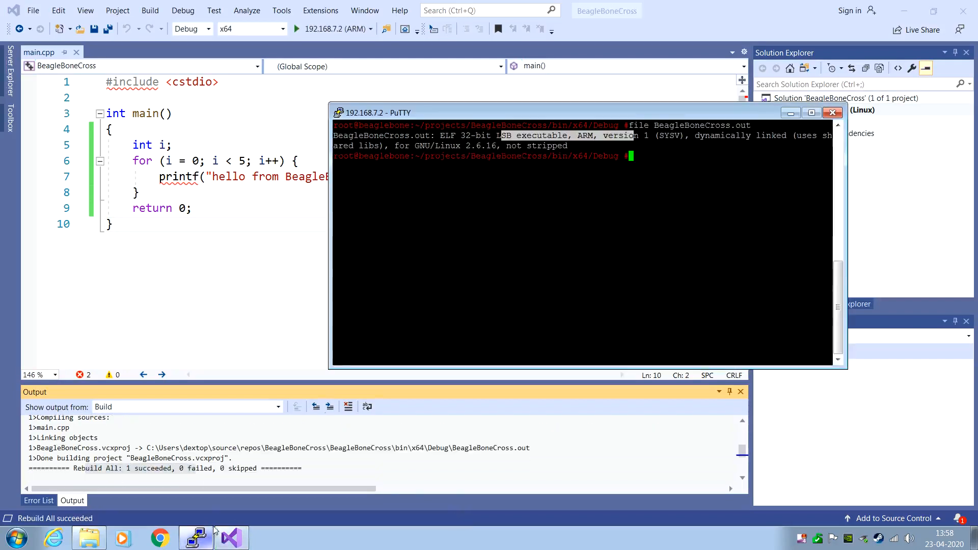
List the Debug folder showing the 13971-byte BeagleBoneCross.out and enter ./BeagleBoneCross.out.
type("ls")
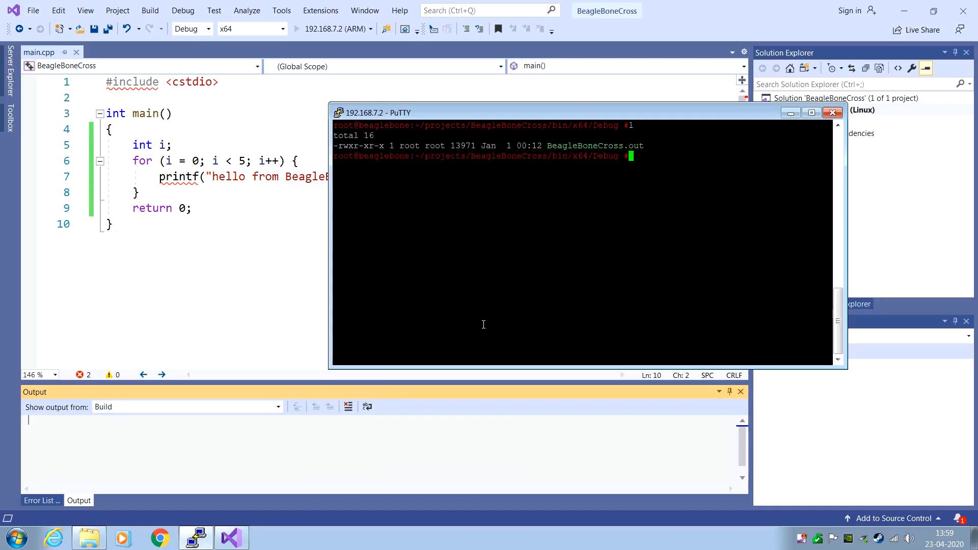
type("./BeagleBoneCross.out")
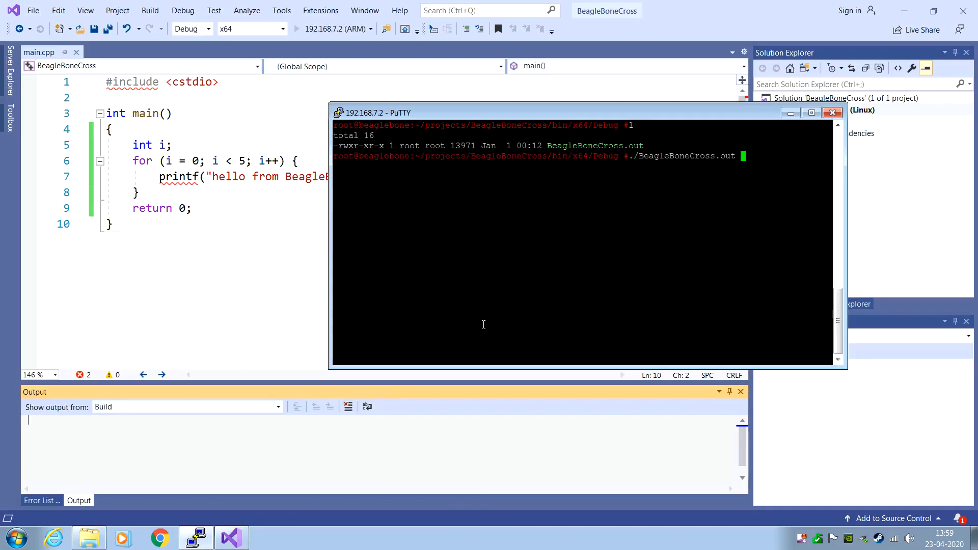